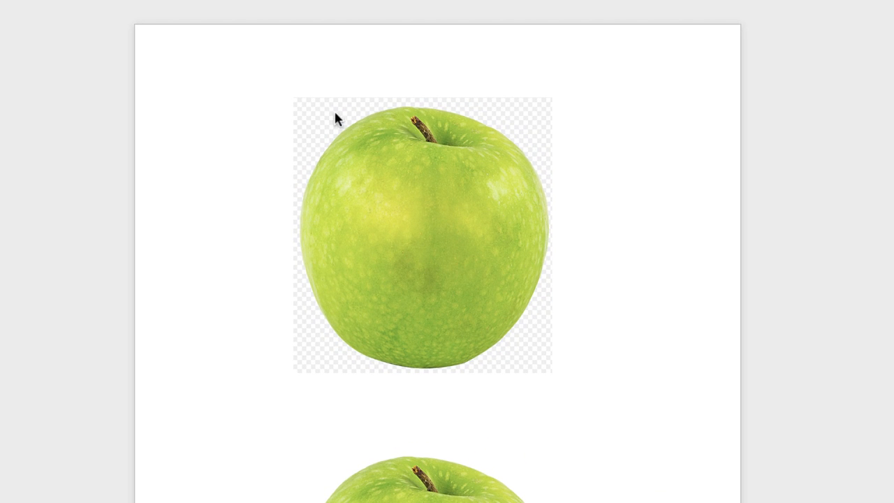
pyautogui.moveTo(333, 119)
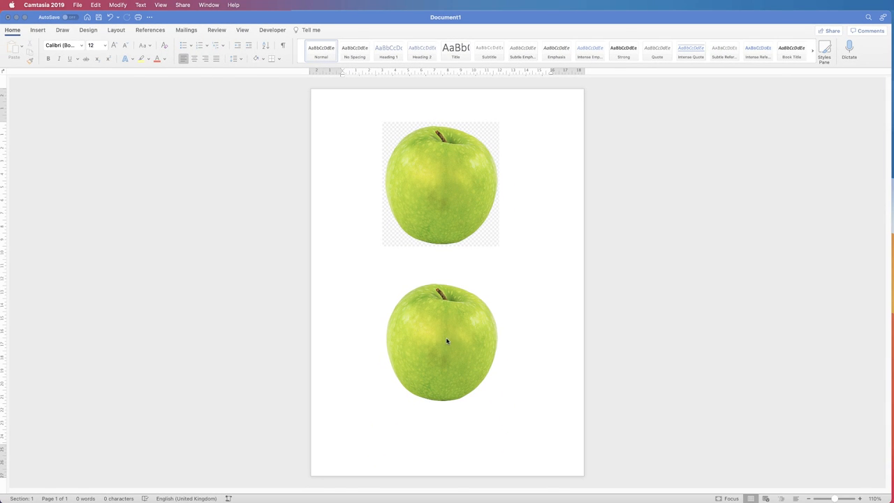
pyautogui.moveTo(438, 337)
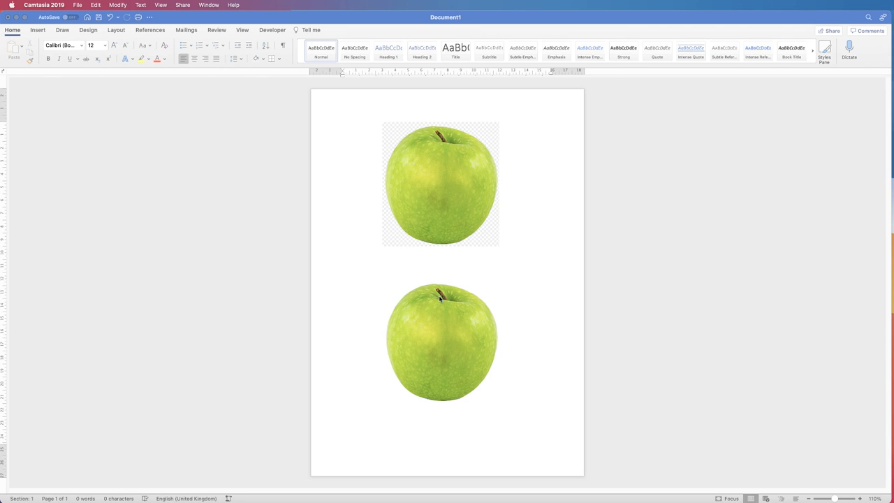
pyautogui.moveTo(443, 157)
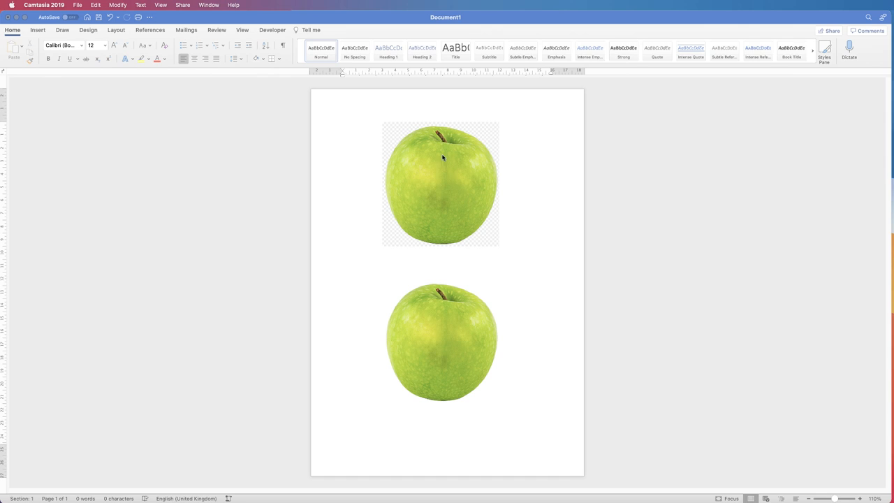
pyautogui.moveTo(395, 133)
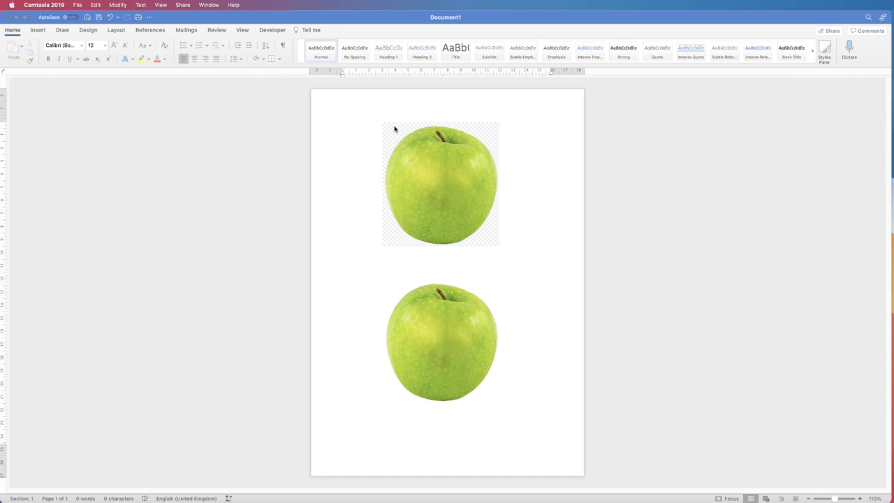
pyautogui.moveTo(453, 327)
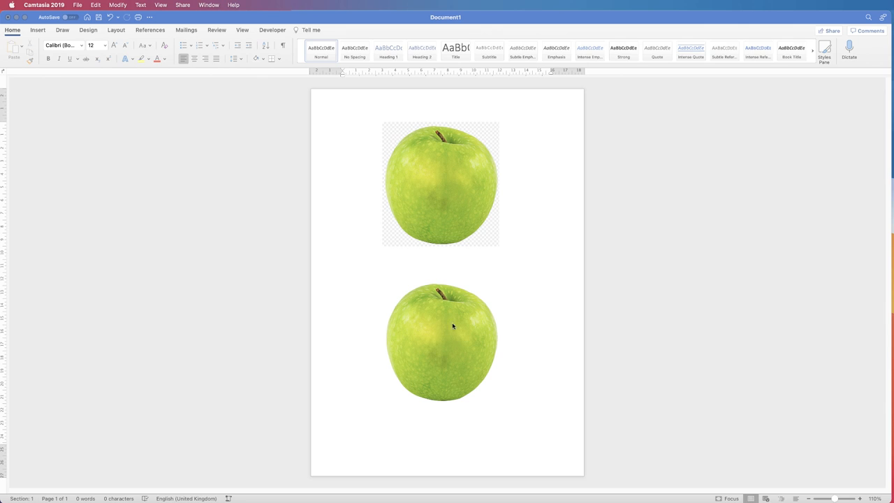
pyautogui.moveTo(427, 187)
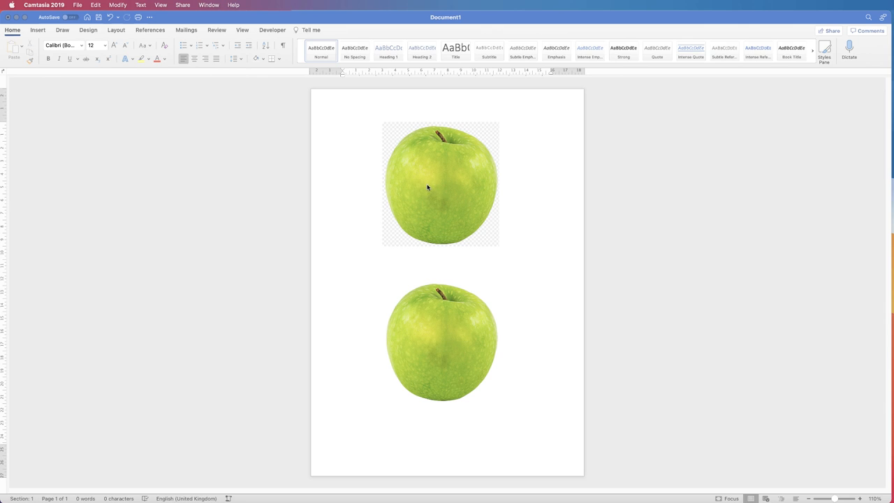
pyautogui.moveTo(439, 204)
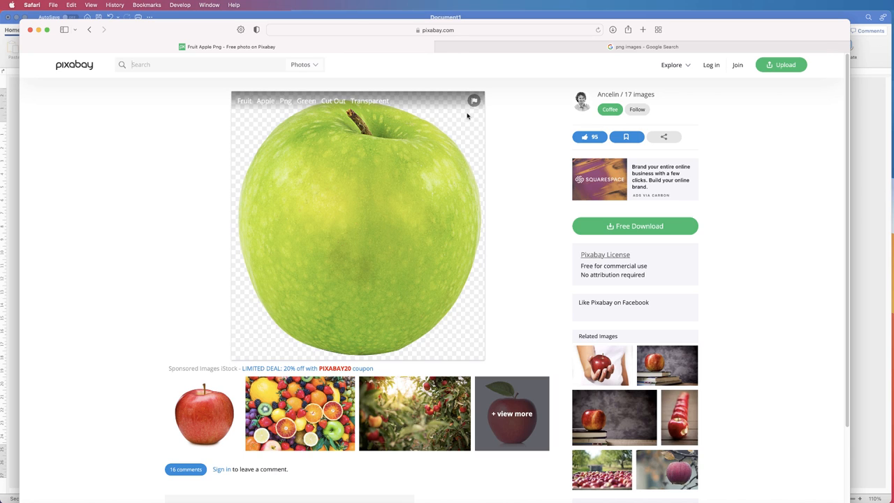
pyautogui.moveTo(461, 130)
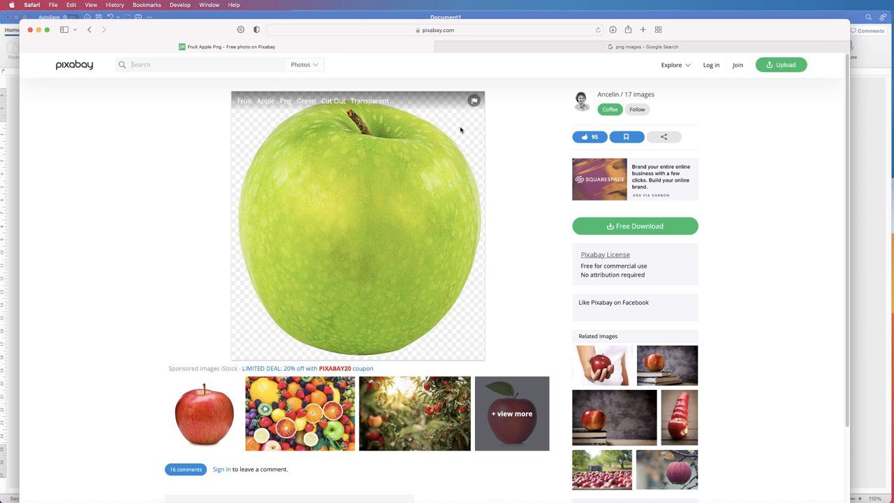
pyautogui.moveTo(248, 157)
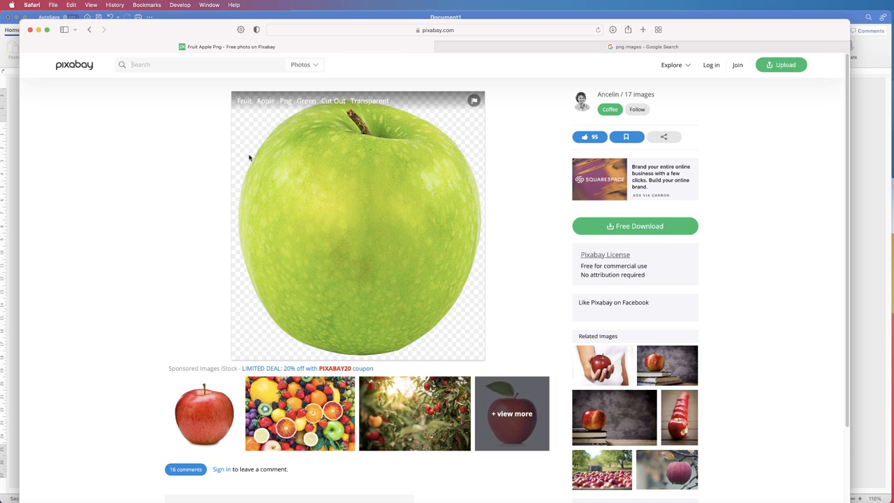
pyautogui.moveTo(285, 232)
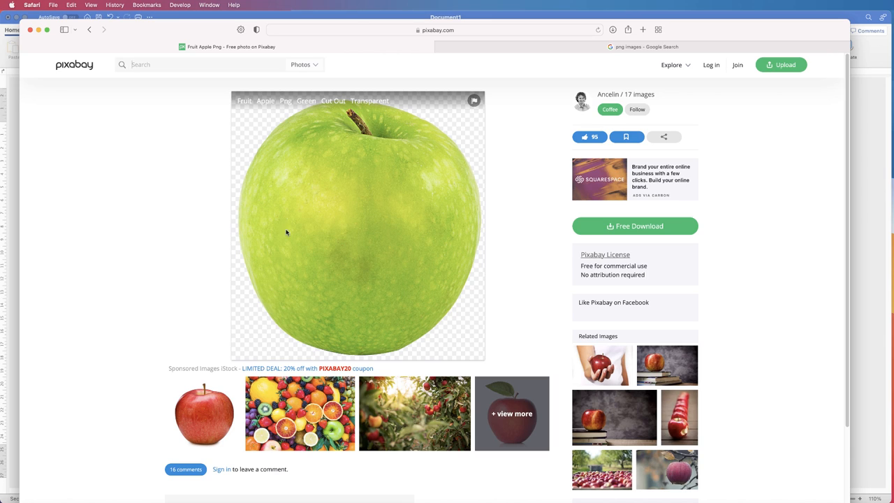
pyautogui.moveTo(461, 134)
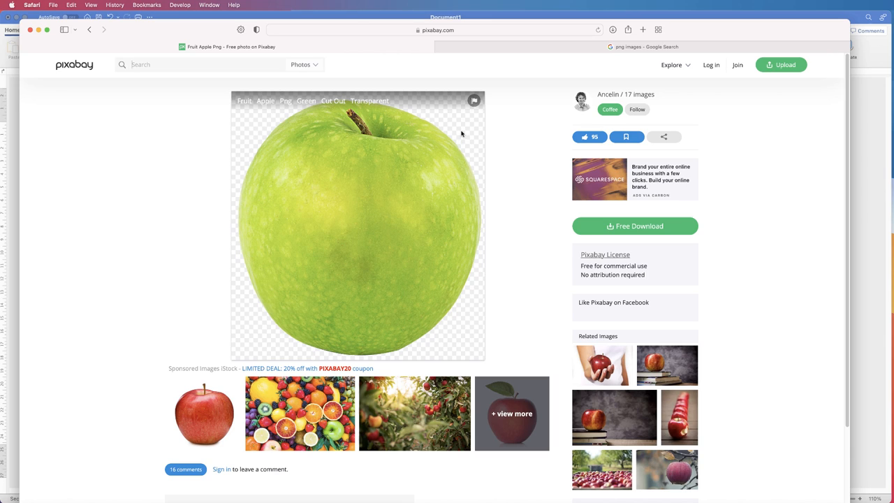
pyautogui.moveTo(361, 195)
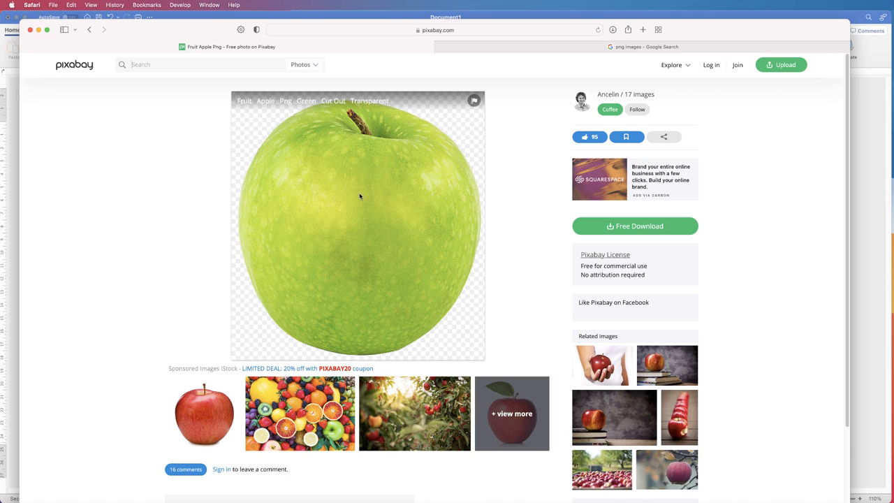
pyautogui.moveTo(444, 111)
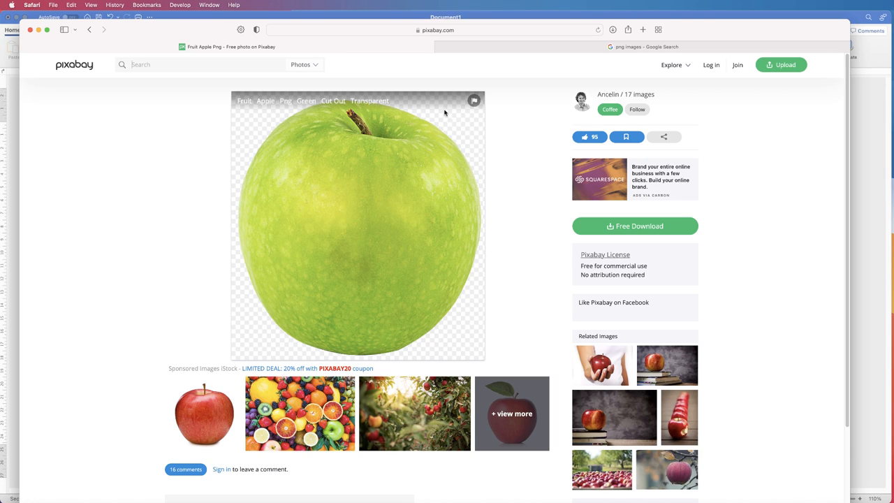
pyautogui.moveTo(454, 135)
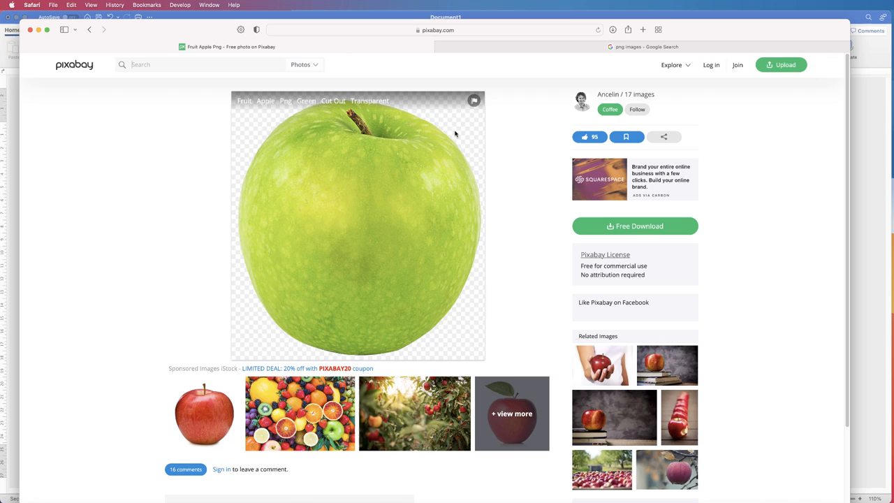
pyautogui.moveTo(457, 125)
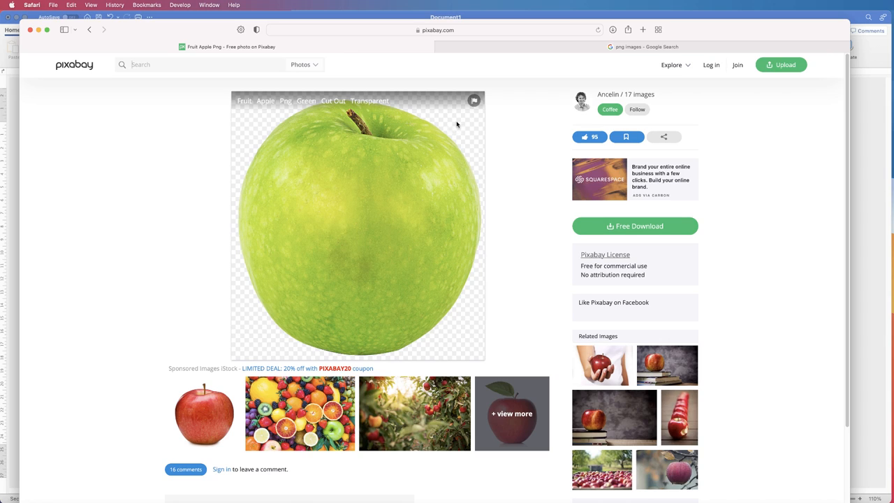
pyautogui.moveTo(458, 131)
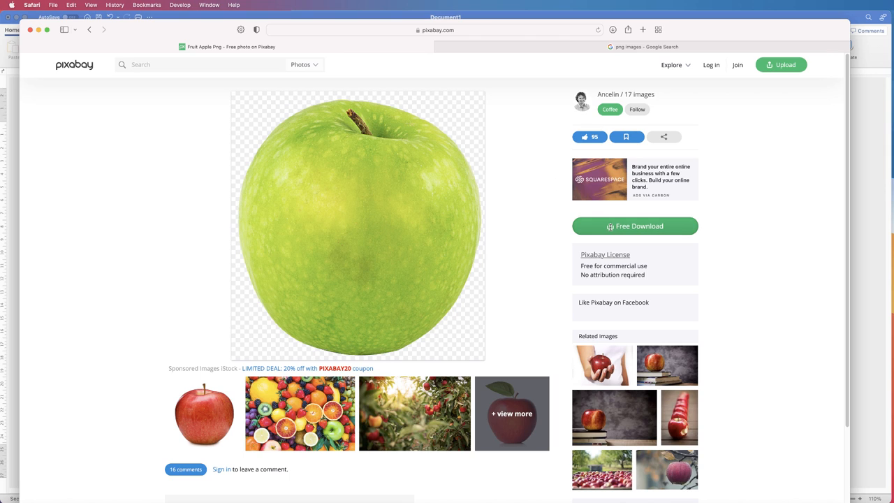
# Download the transparent green apple image from Pixabay as a PNG.
pyautogui.click(634, 226)
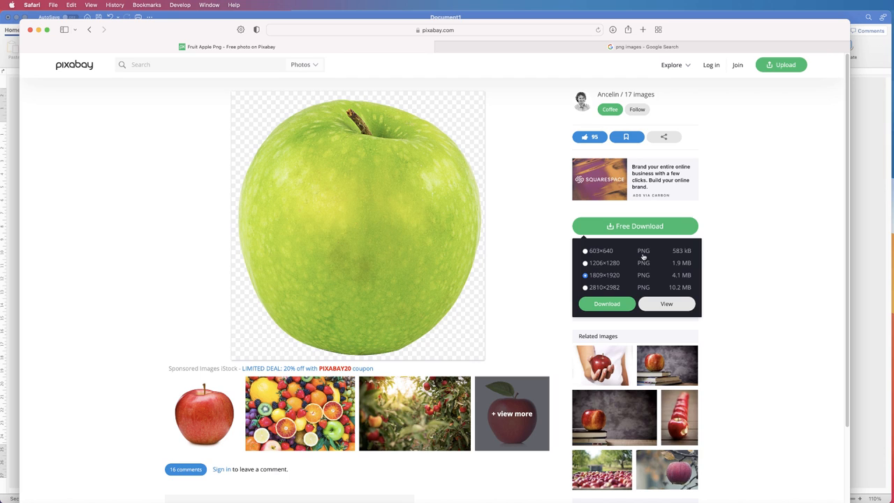
pyautogui.moveTo(461, 320)
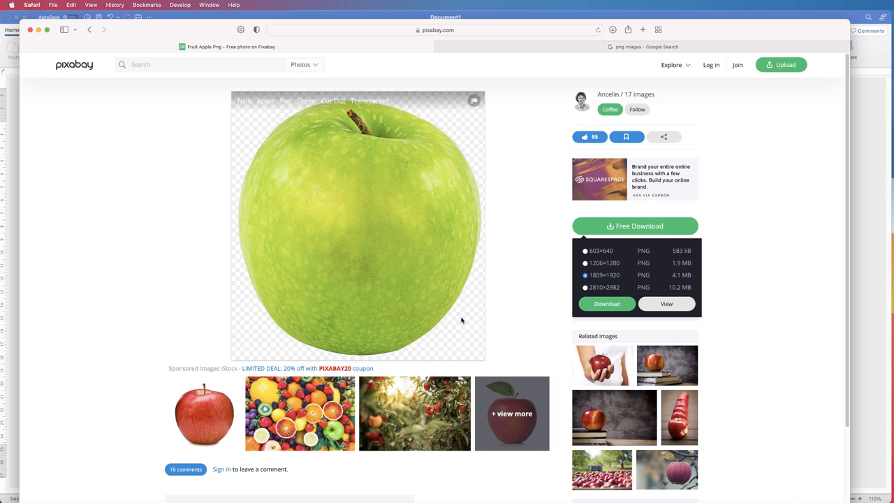
pyautogui.moveTo(434, 349)
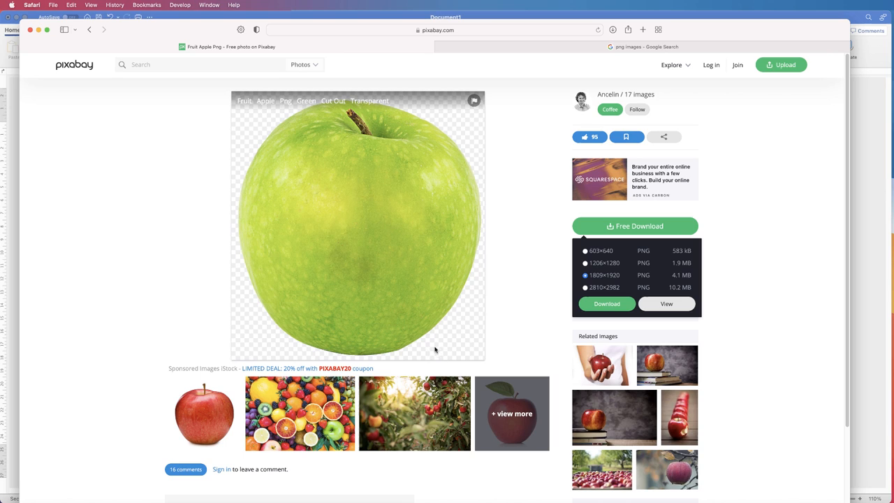
pyautogui.moveTo(537, 235)
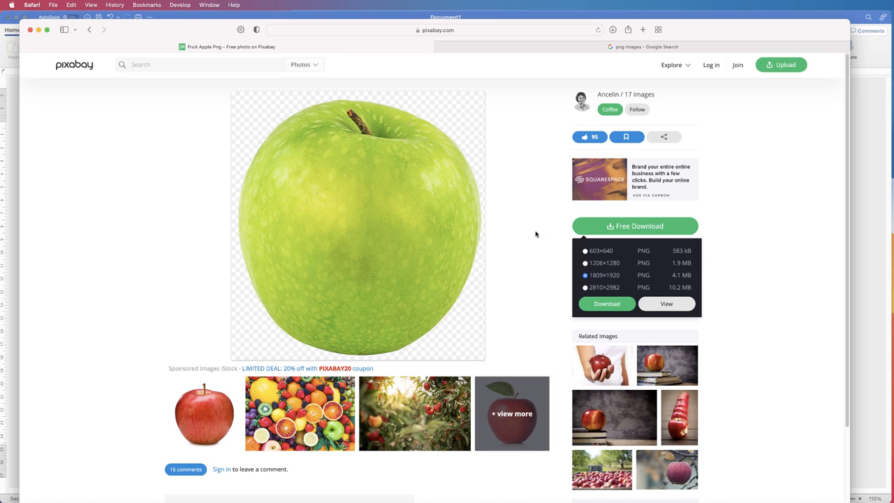
pyautogui.click(635, 226)
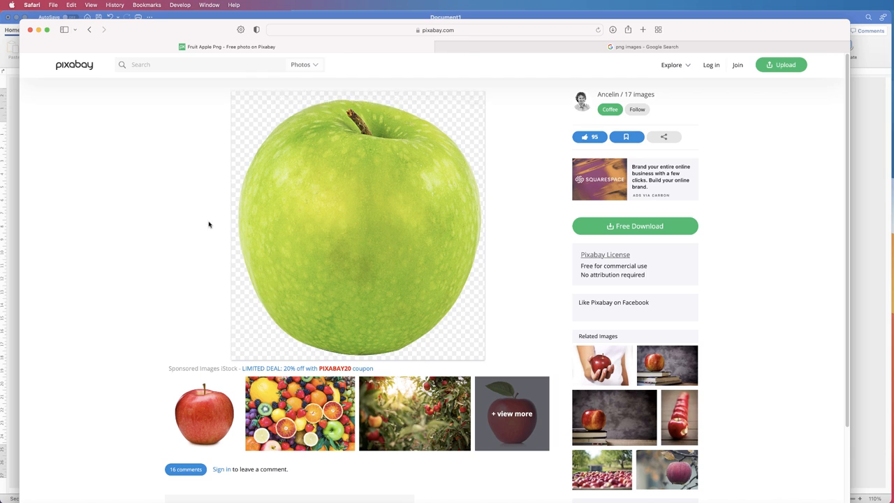
pyautogui.moveTo(412, 235)
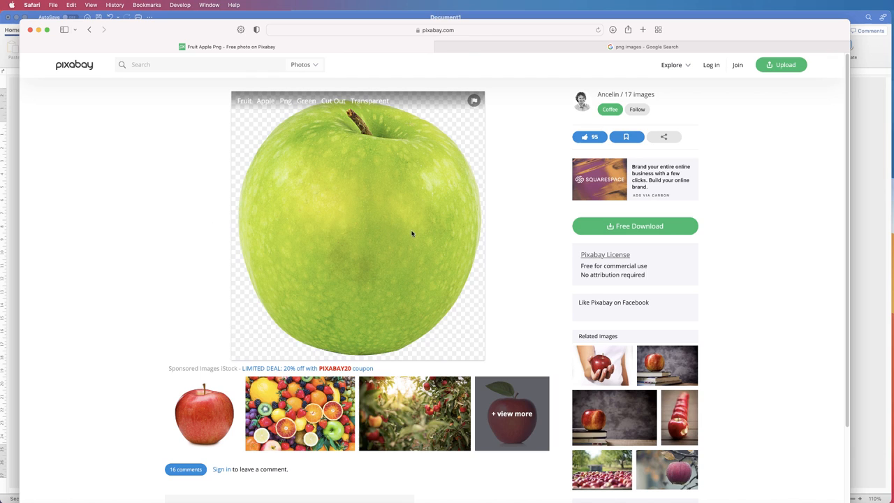
pyautogui.moveTo(431, 152)
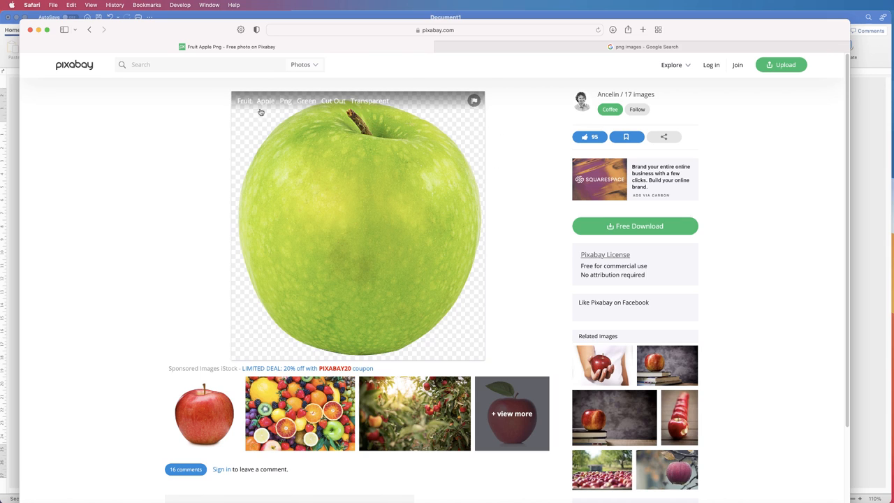
pyautogui.moveTo(470, 352)
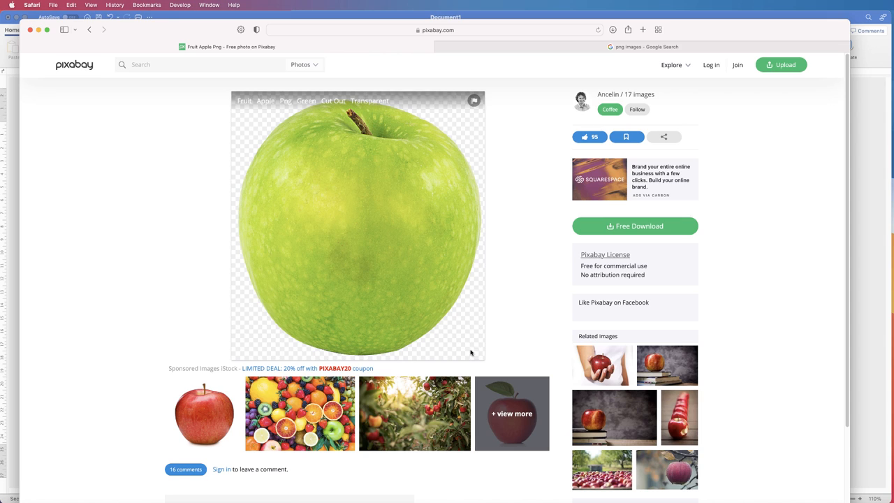
pyautogui.moveTo(471, 315)
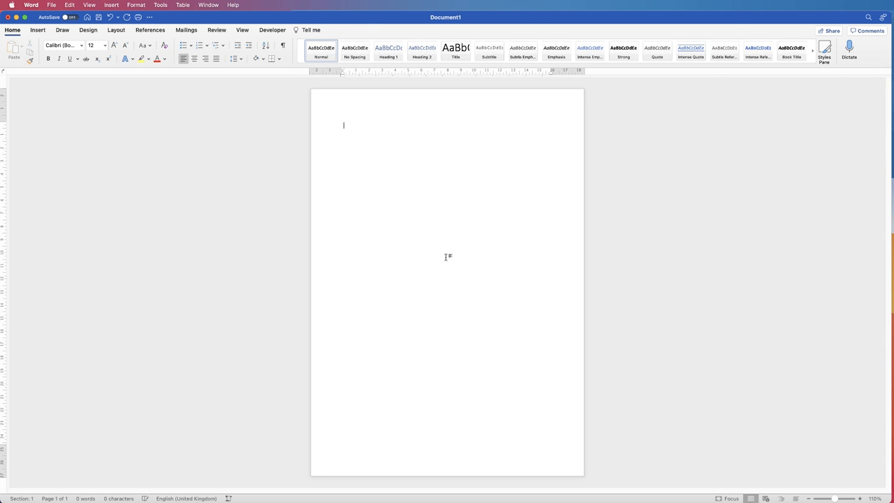
# Show the Insert > Pictures choices on the blank Word page.
pyautogui.click(37, 30)
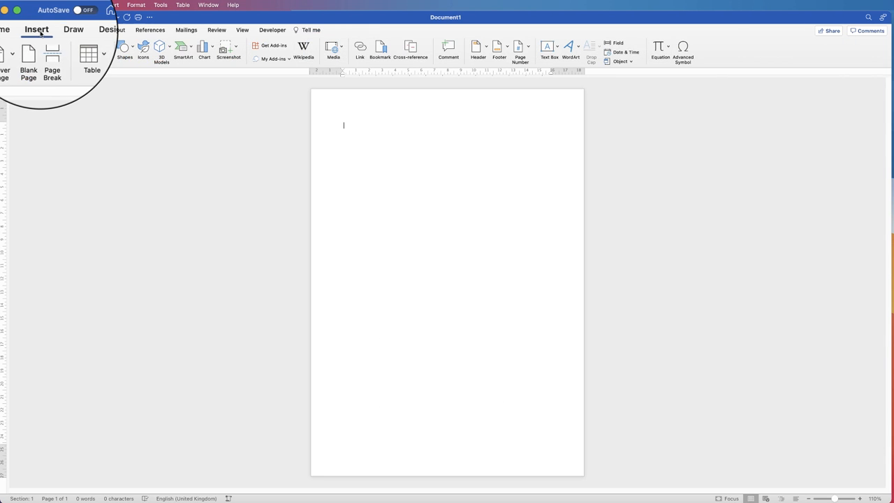
pyautogui.click(95, 39)
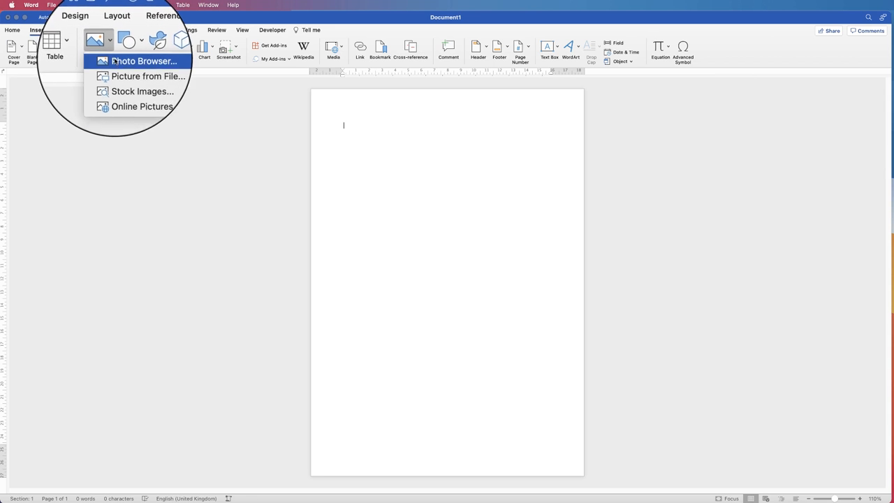
# Insert the downloaded green apple PNG from Downloads onto the page.
pyautogui.click(148, 76)
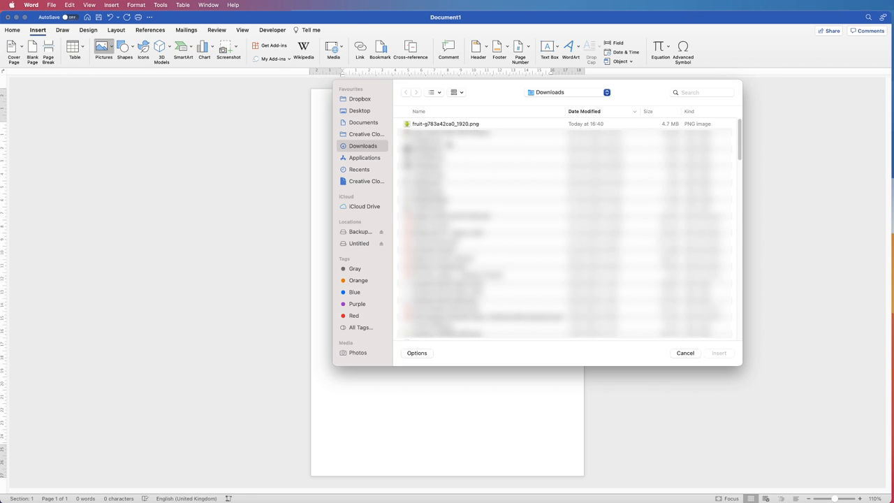
pyautogui.moveTo(570, 95)
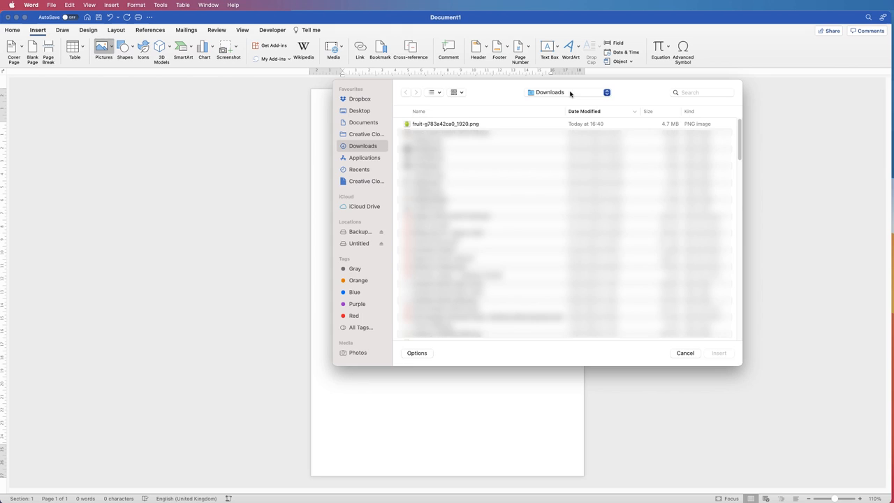
pyautogui.moveTo(416, 125)
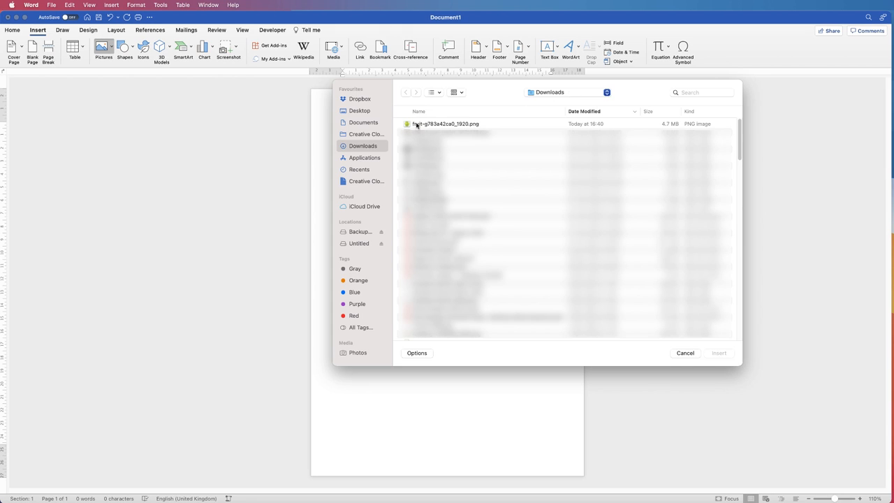
pyautogui.moveTo(447, 126)
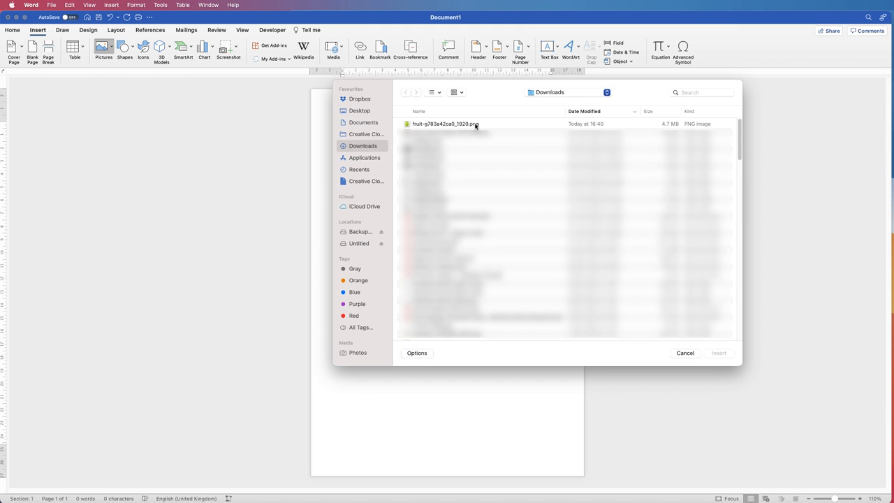
pyautogui.moveTo(516, 133)
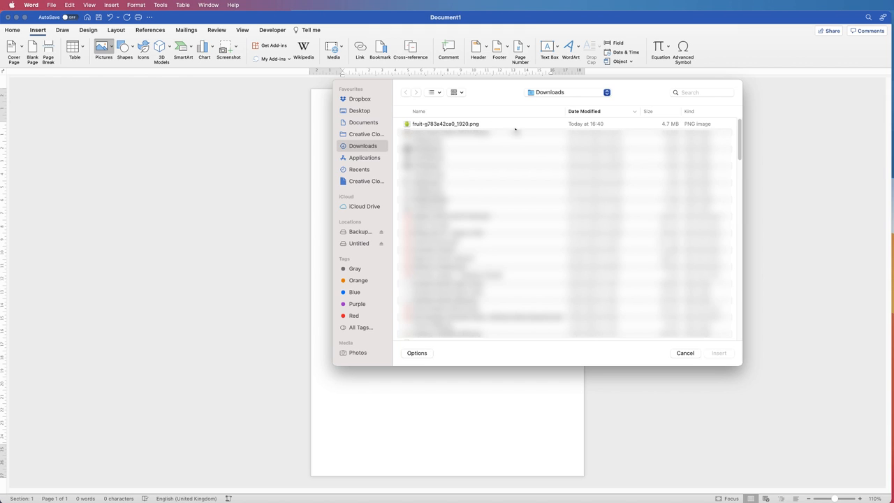
pyautogui.click(685, 352)
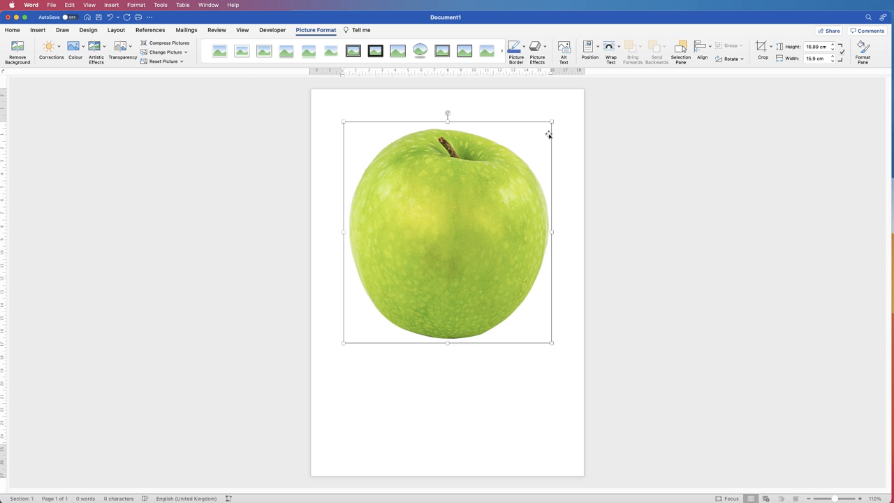
pyautogui.moveTo(464, 131)
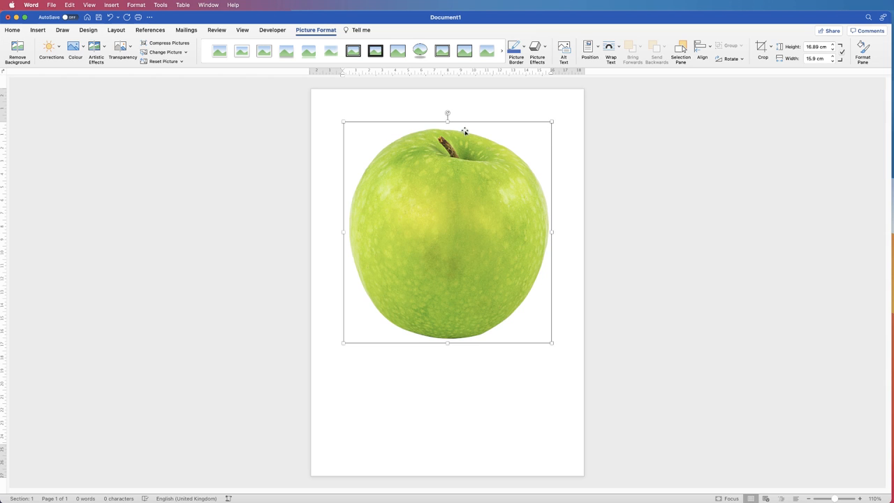
pyautogui.moveTo(487, 201)
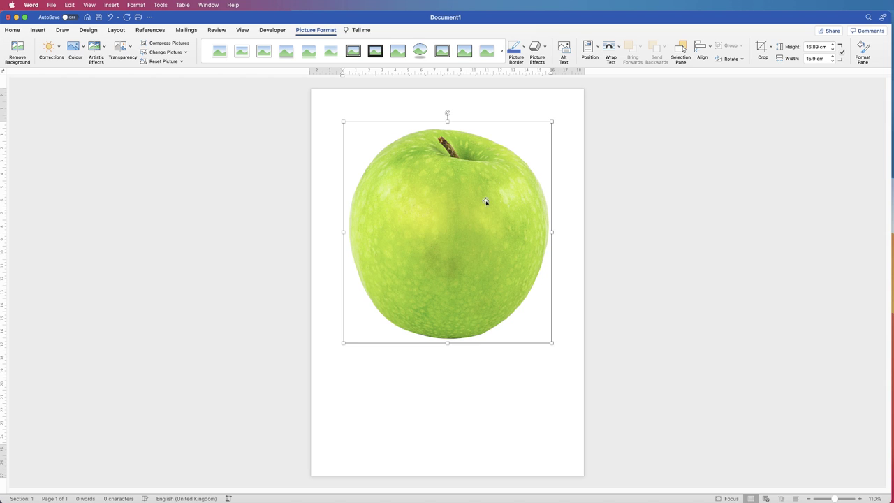
# Shrink the inserted apple picture to a small size near the top of the page.
pyautogui.click(609, 49)
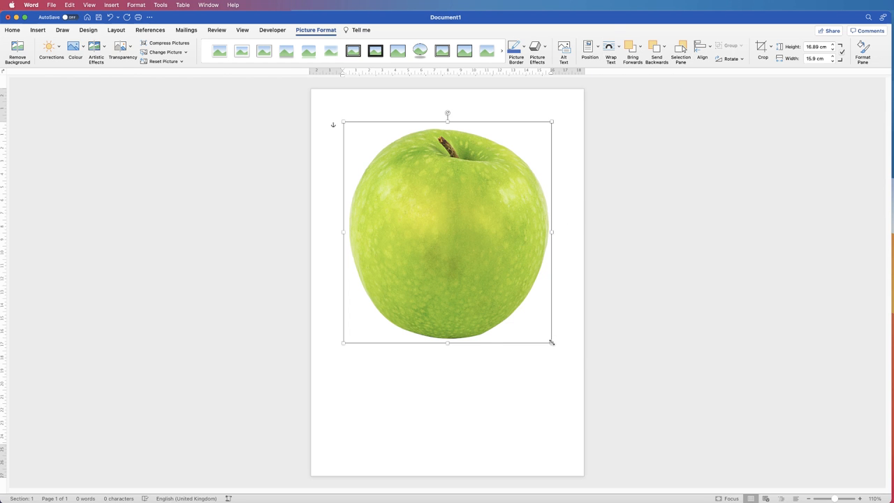
pyautogui.moveTo(551, 341); pyautogui.dragTo(512, 251)
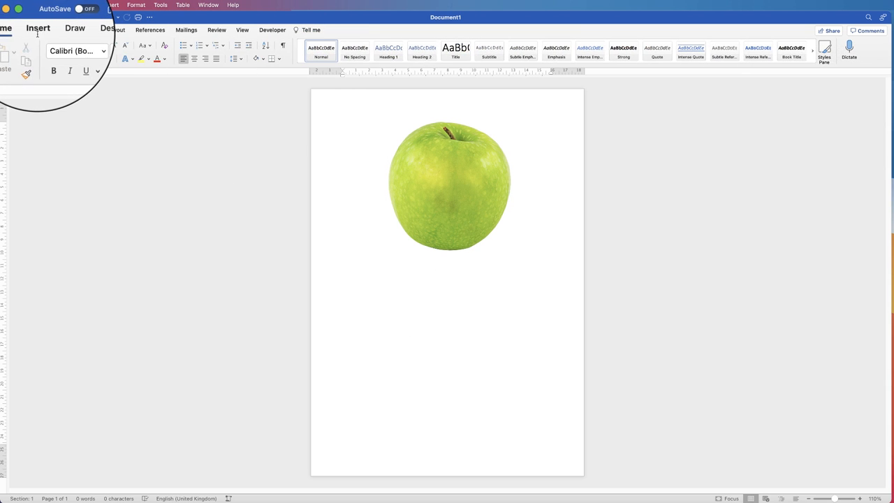
# Insert the apple screenshot with checkered background from the Desktop onto the page.
pyautogui.click(95, 44)
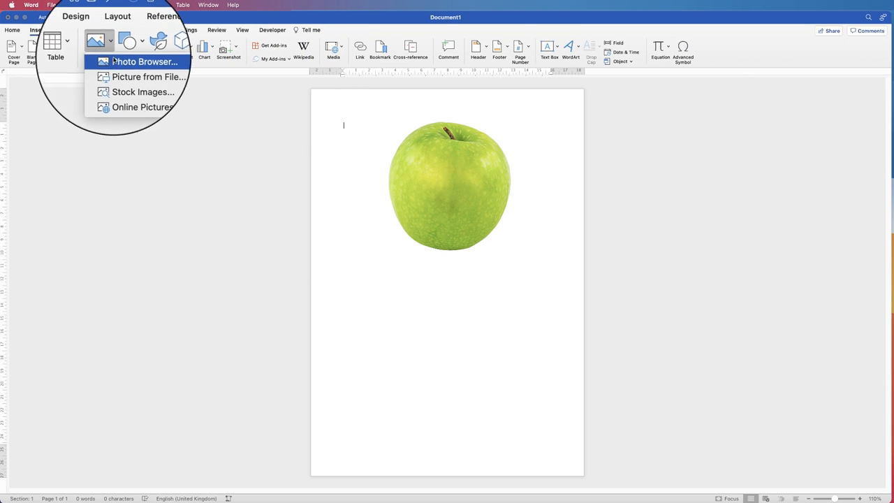
pyautogui.click(149, 76)
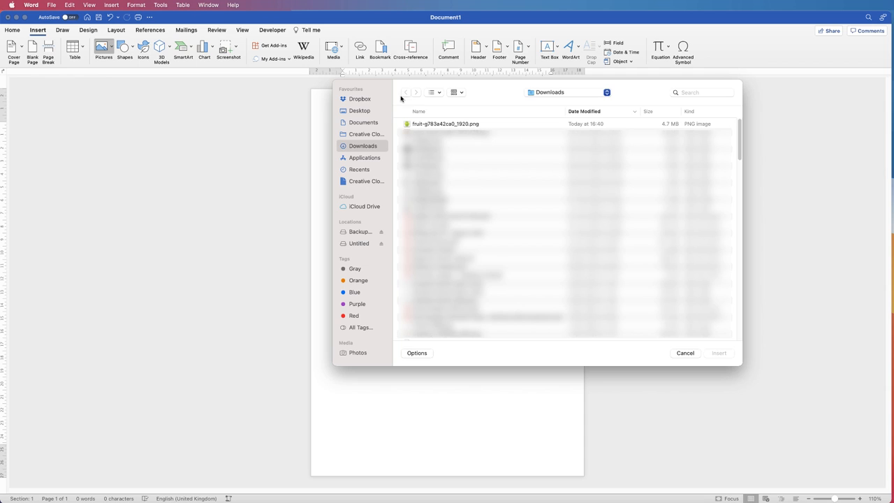
pyautogui.click(361, 110)
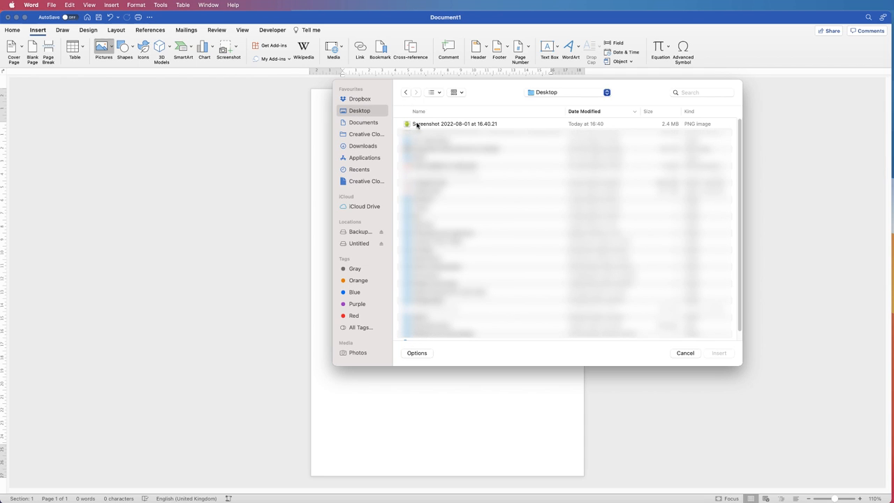
pyautogui.click(454, 123)
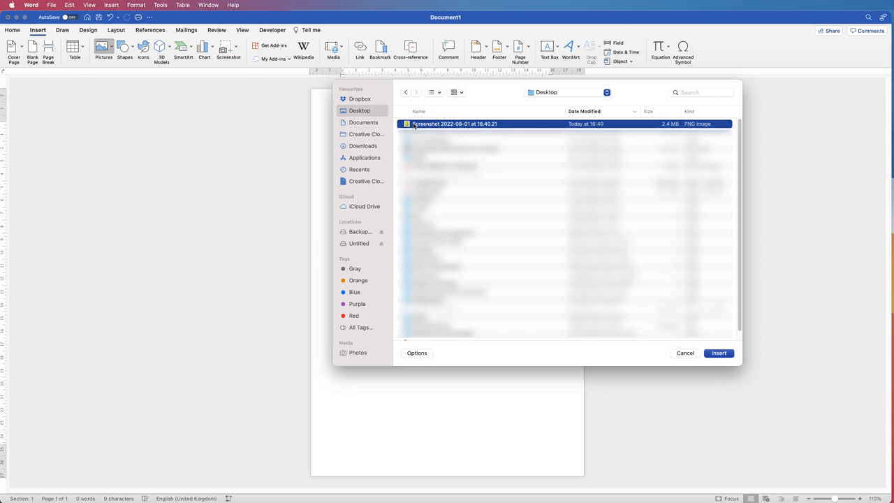
pyautogui.click(718, 352)
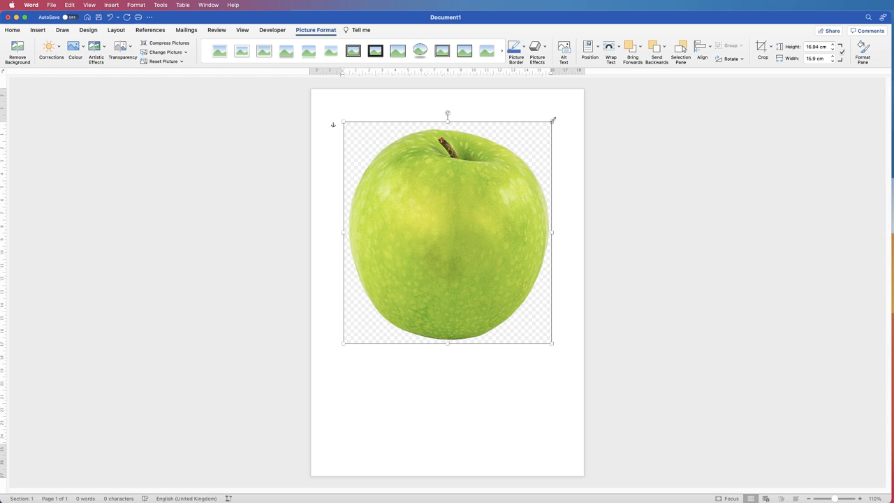
# Shrink the checkered-background apple to match the first and place it below.
pyautogui.moveTo(447, 230); pyautogui.dragTo(453, 349)
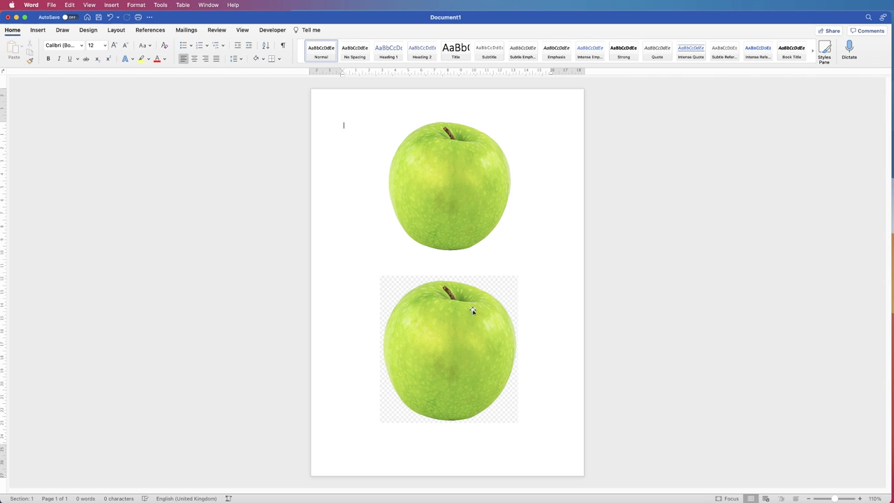
pyautogui.moveTo(427, 285)
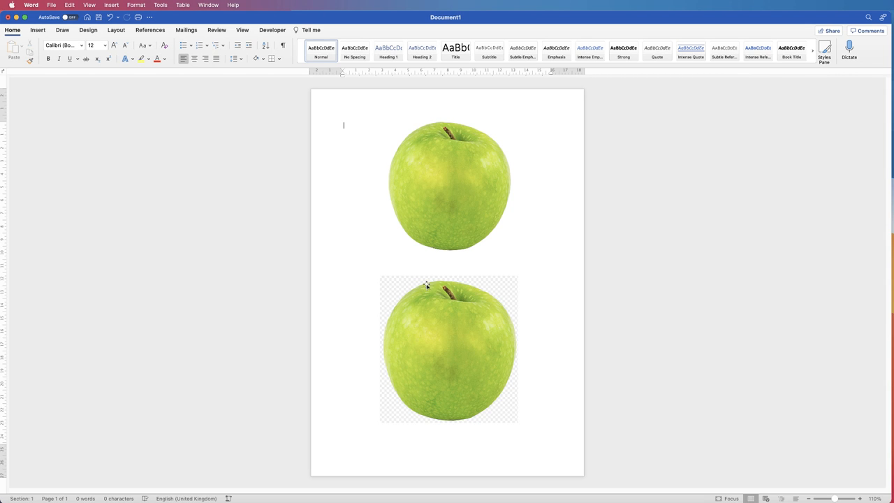
pyautogui.moveTo(436, 313)
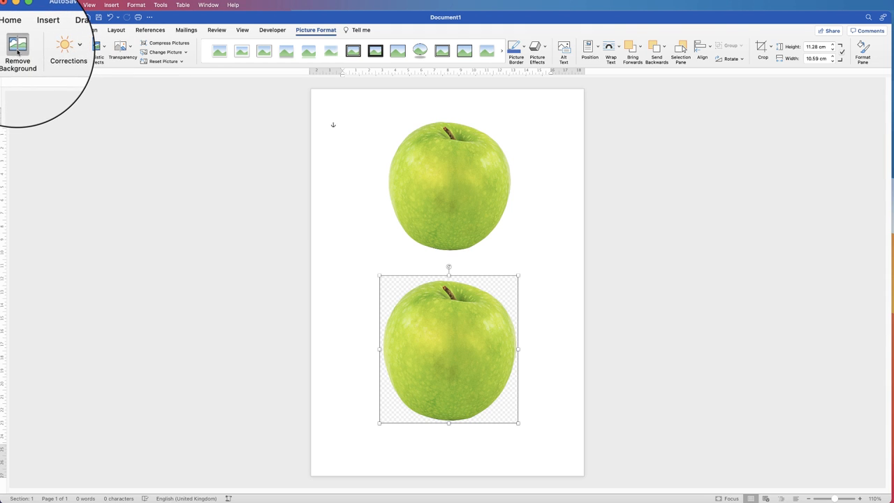
# Remove the second apple's checkered background, marking the cut-off apple areas to keep.
pyautogui.click(19, 53)
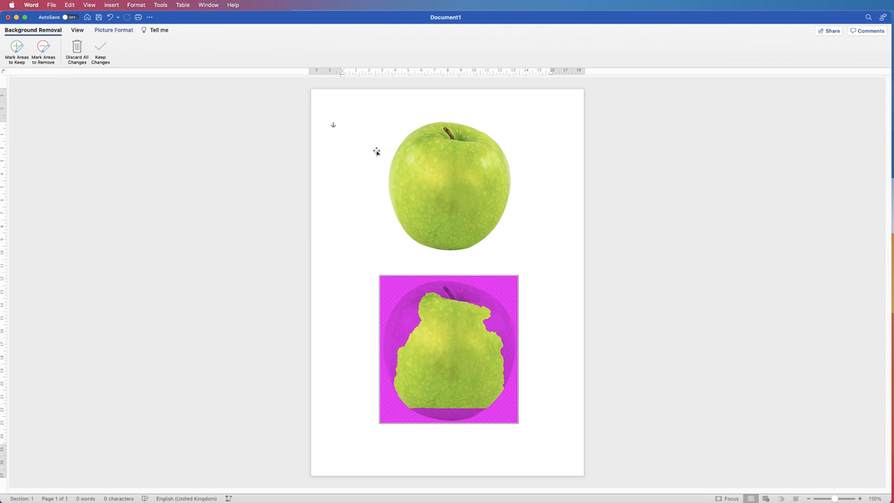
pyautogui.moveTo(412, 292)
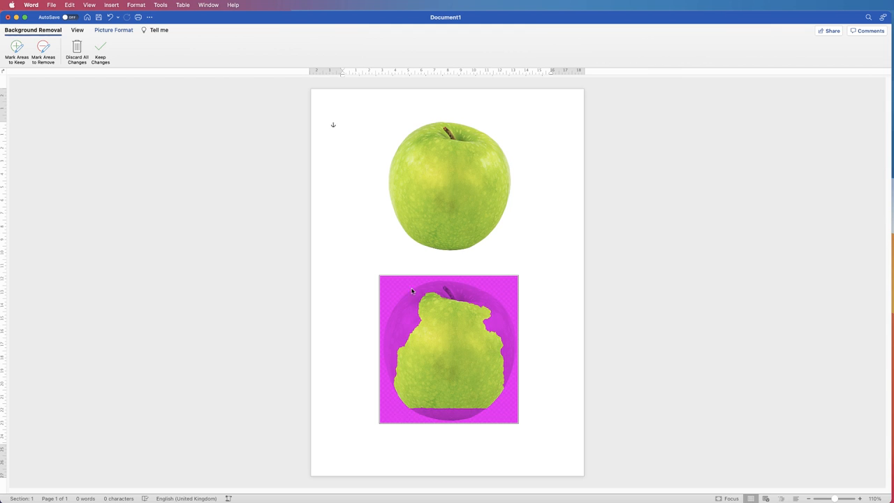
pyautogui.moveTo(489, 305)
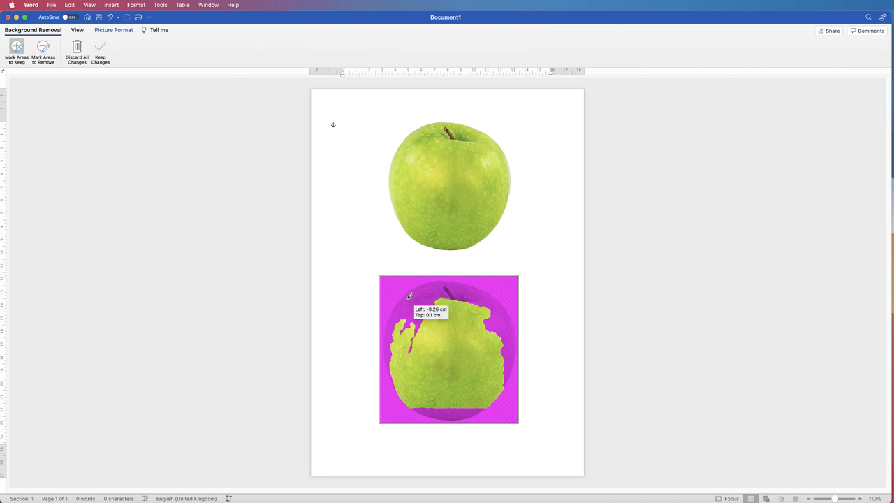
pyautogui.moveTo(408, 296); pyautogui.dragTo(475, 408)
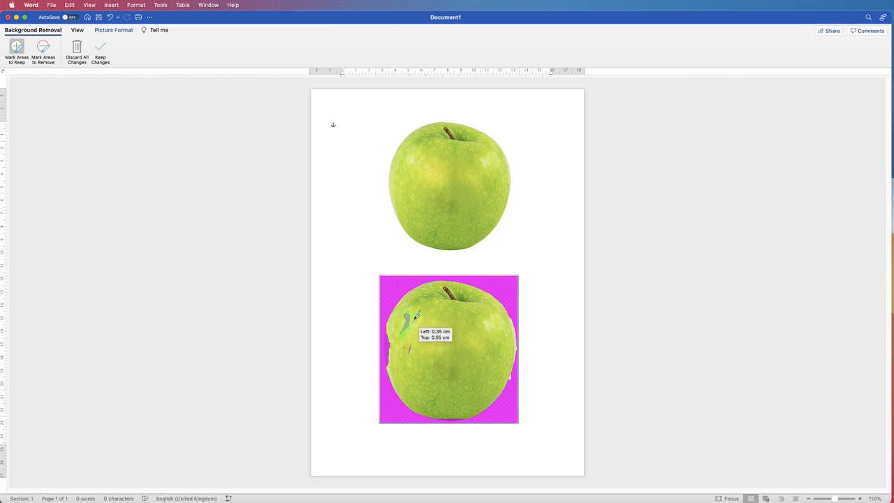
pyautogui.click(101, 50)
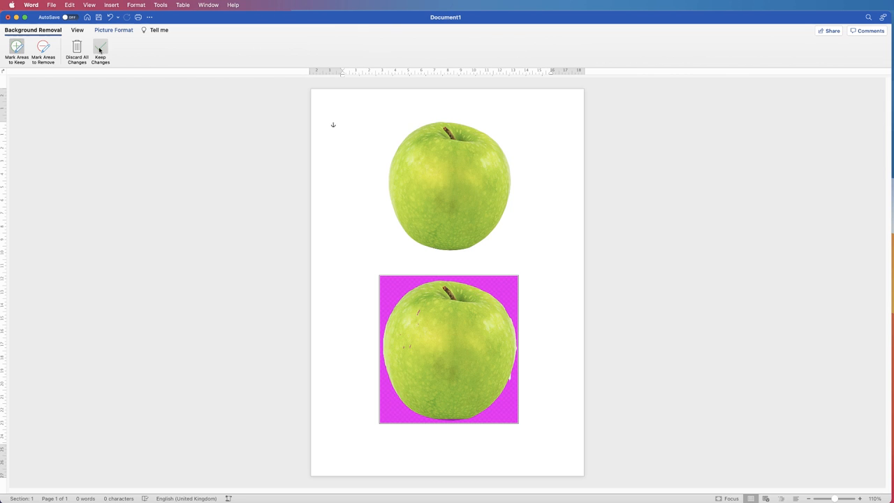
pyautogui.click(101, 50)
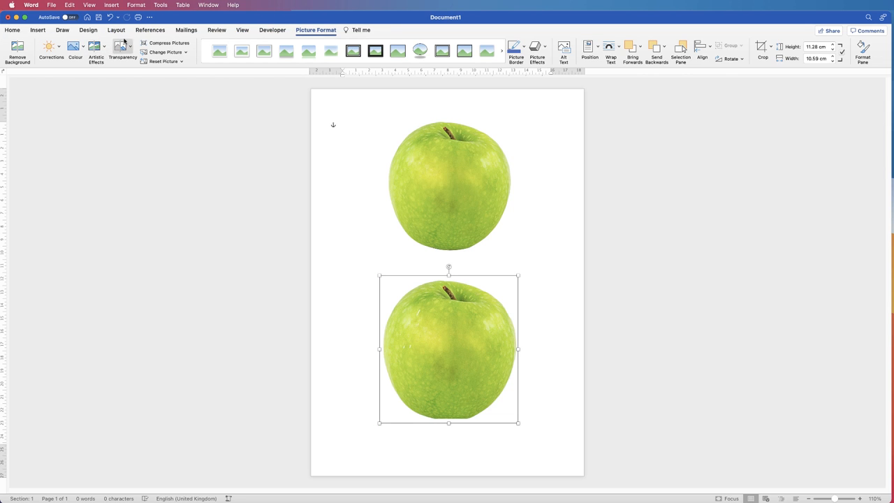
# Nudge the second apple to sit evenly beneath the first apple.
pyautogui.moveTo(450, 349); pyautogui.dragTo(409, 358)
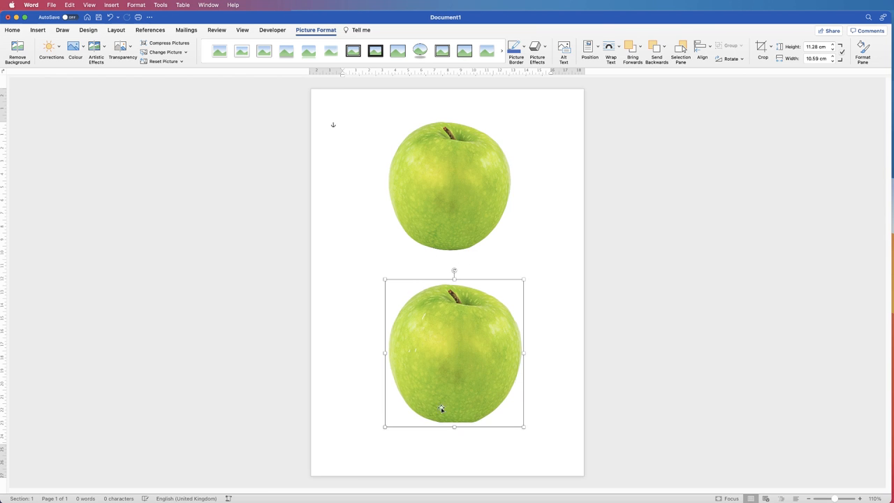
pyautogui.moveTo(390, 300)
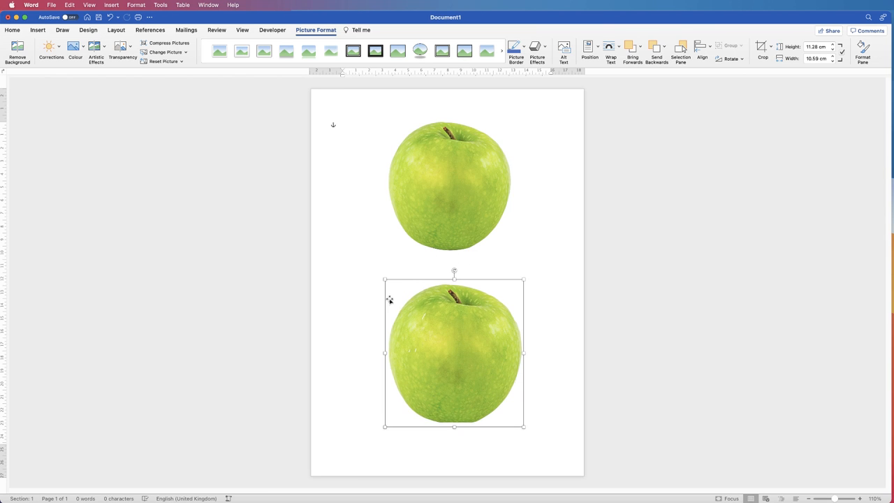
pyautogui.moveTo(415, 300)
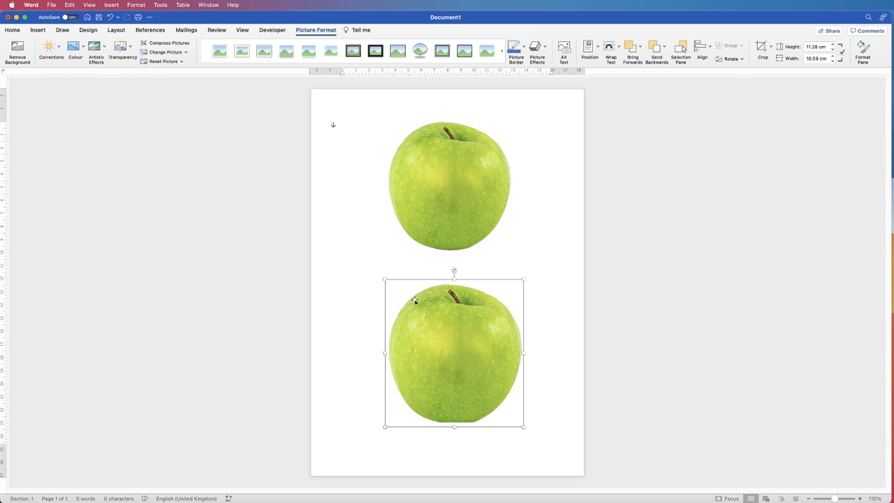
pyautogui.moveTo(439, 327)
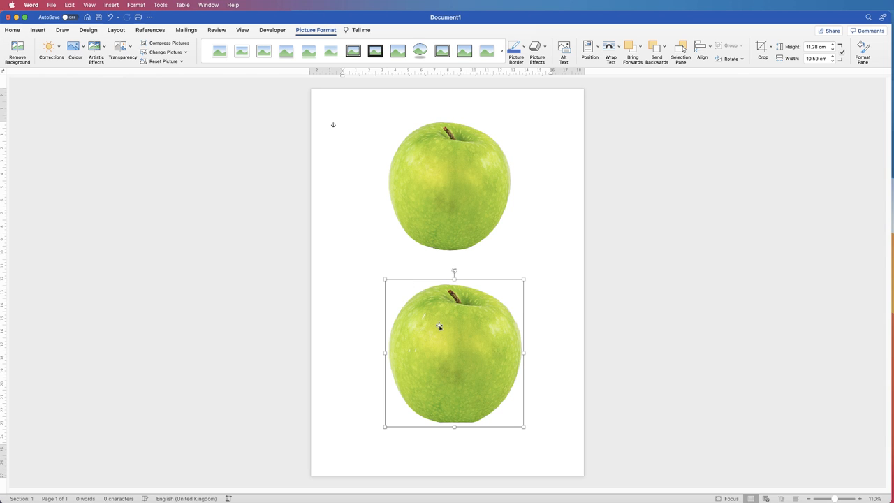
pyautogui.moveTo(452, 202)
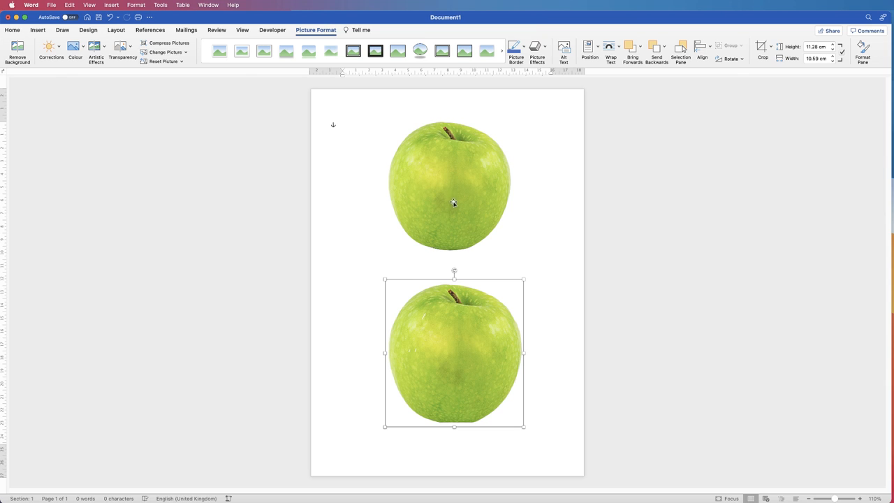
pyautogui.moveTo(453, 168)
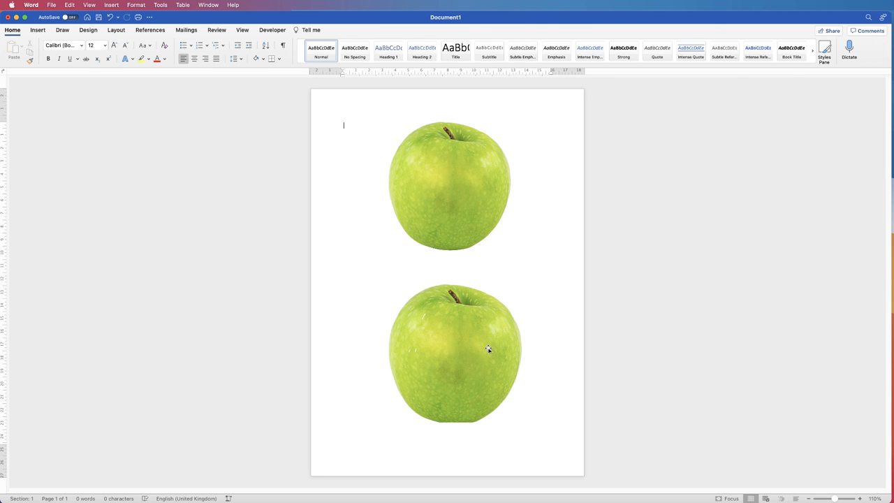
pyautogui.moveTo(486, 341)
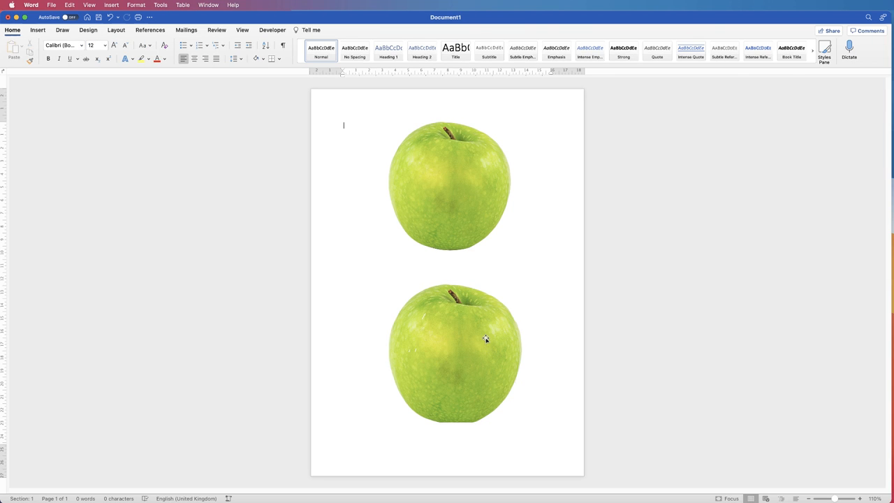